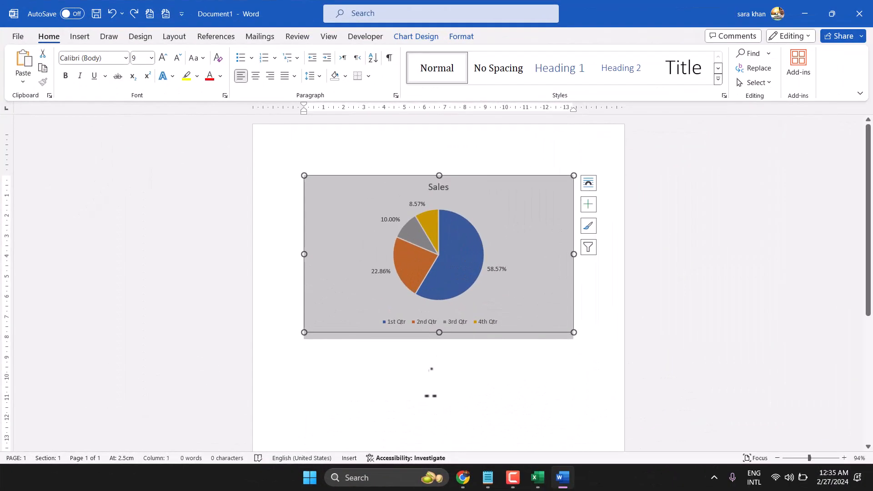
mouse_move(319, 170)
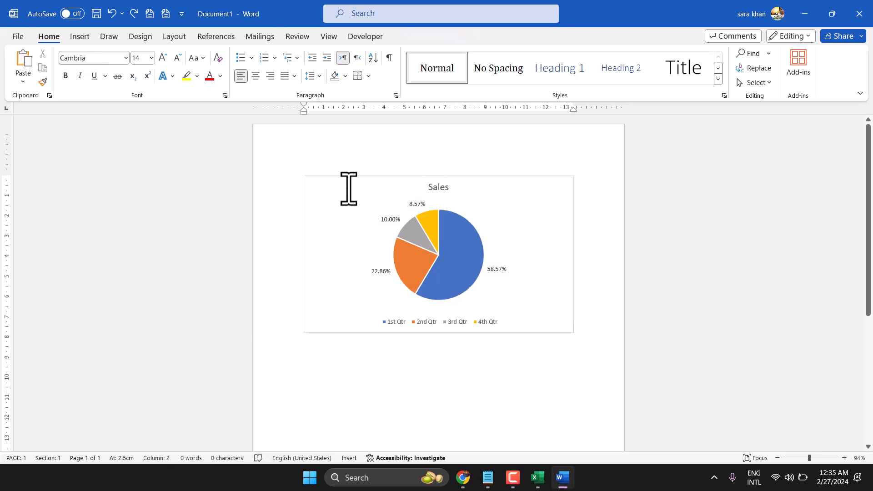
Step: Delete the Sales pie chart, leaving the page blank
click(438, 253)
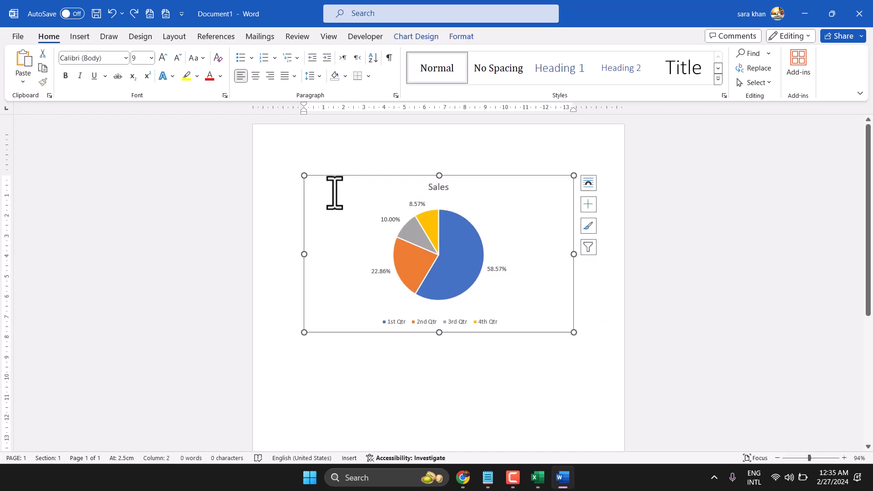
key(delete)
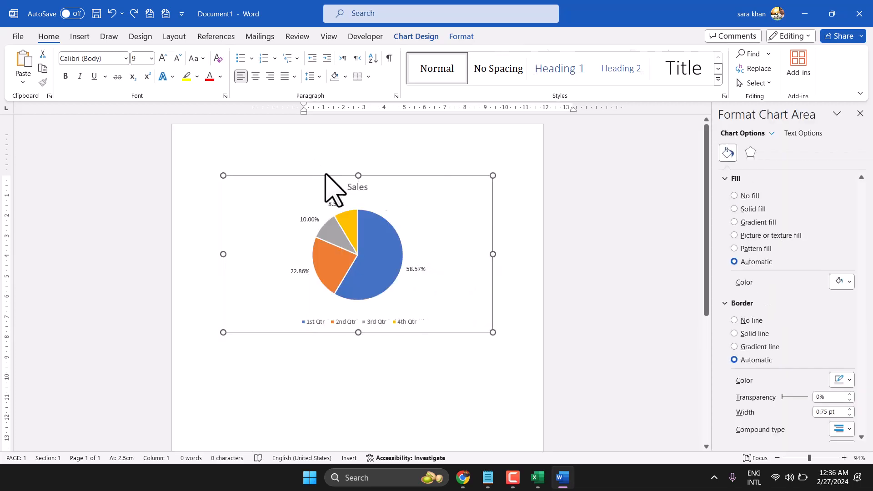
click(416, 36)
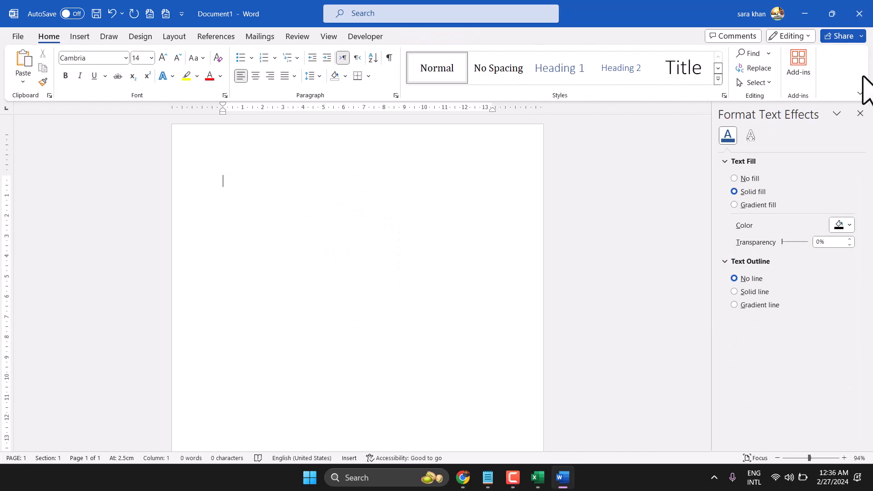
Step: Close the Format Text Effects pane
click(80, 36)
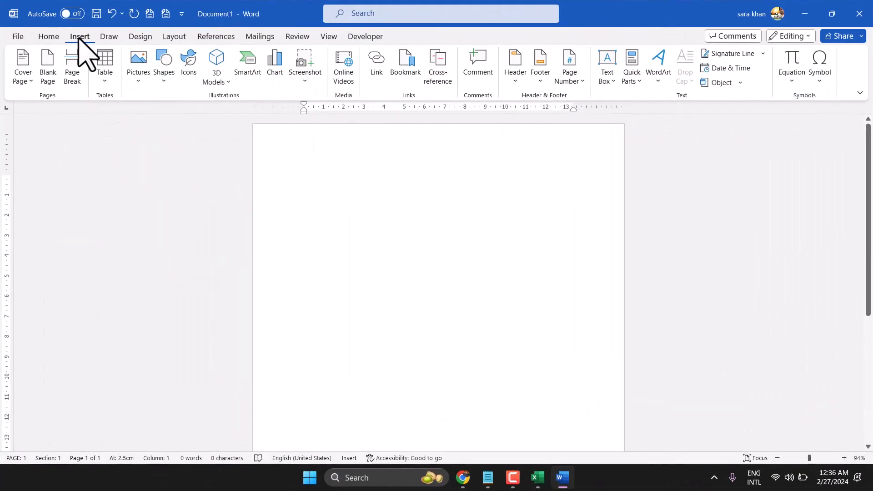
Step: Insert a chart, keeping the Clustered Column type and confirming it
click(303, 180)
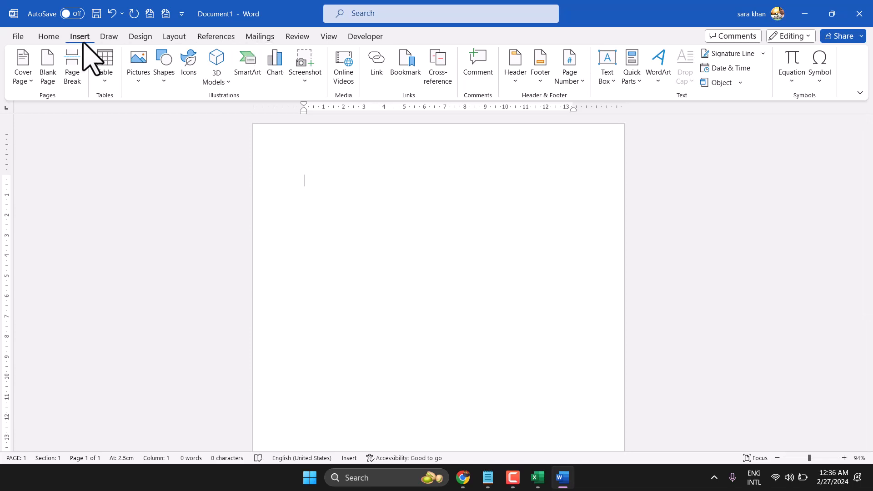
mouse_move(274, 63)
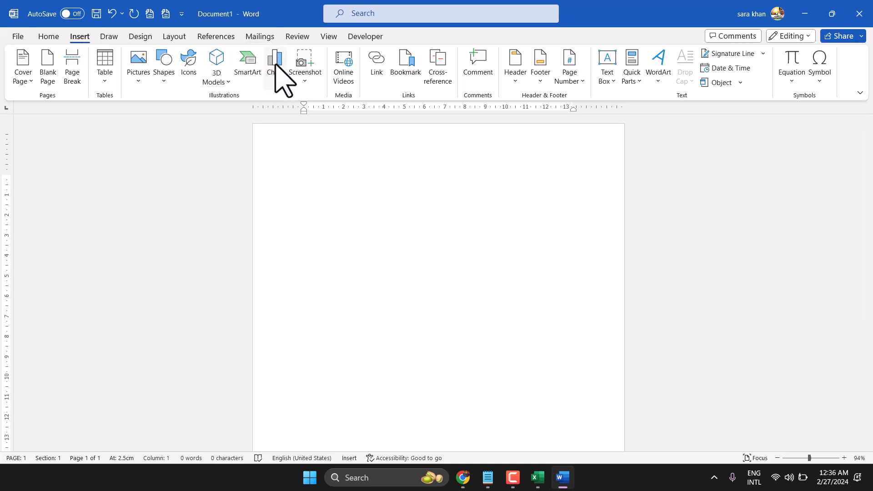
click(273, 63)
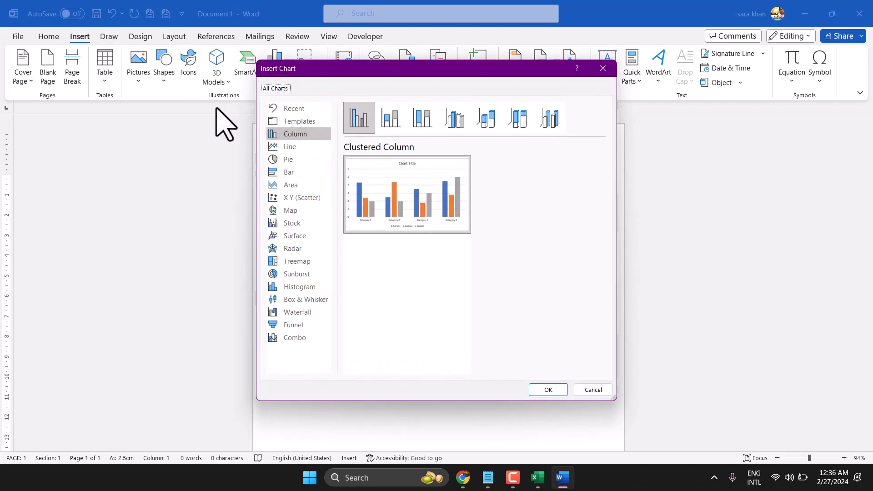
mouse_move(295, 133)
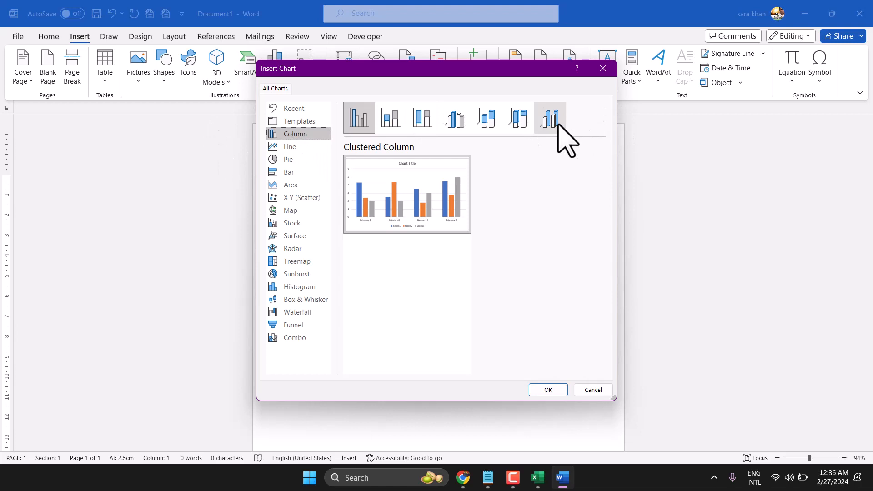
mouse_move(390, 117)
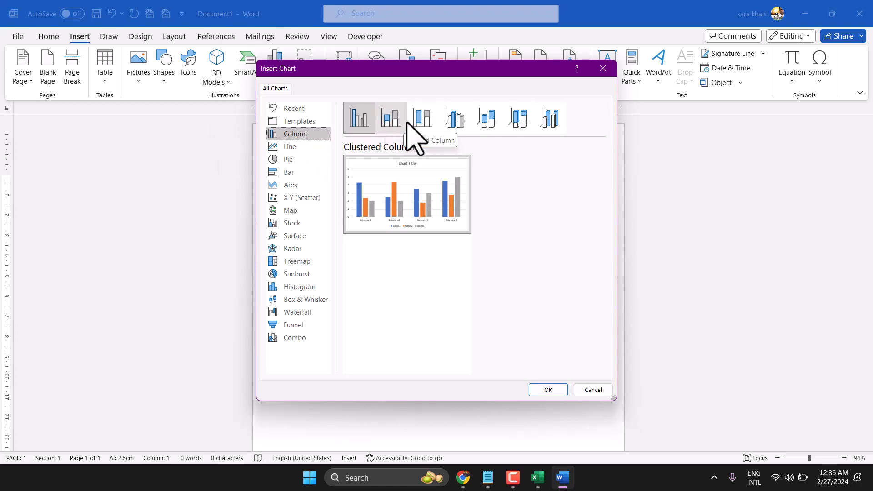
mouse_move(421, 118)
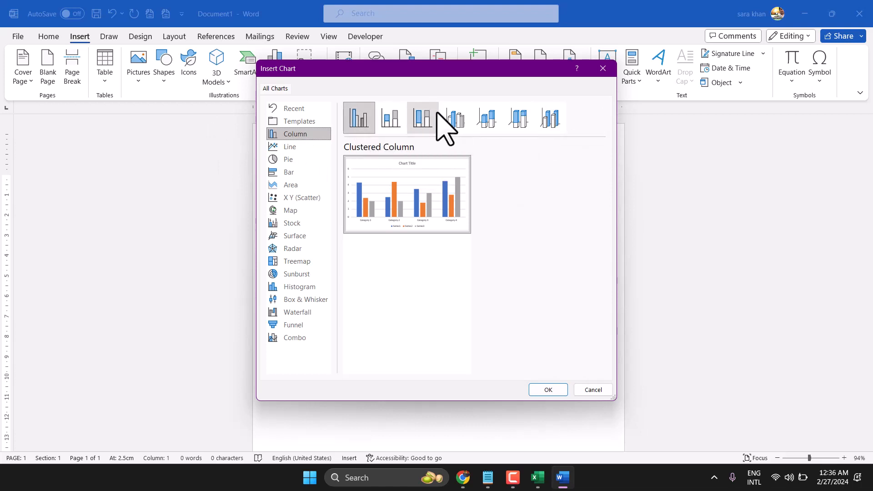
mouse_move(548, 389)
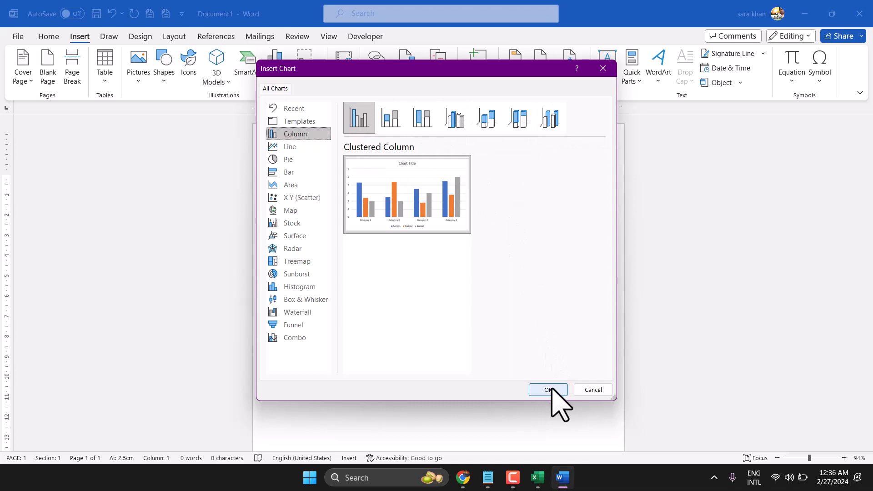
click(592, 390)
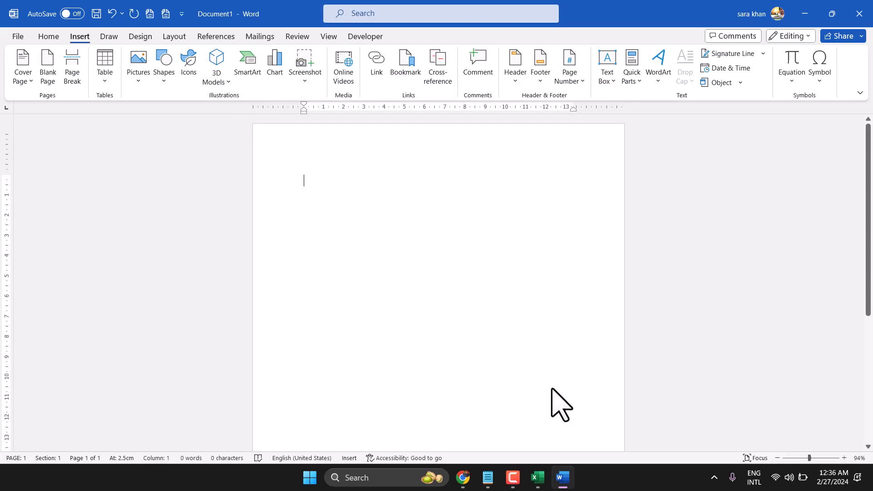
Step: Review the chart's placeholder data, selecting the 4.4 value in cell C3
click(273, 65)
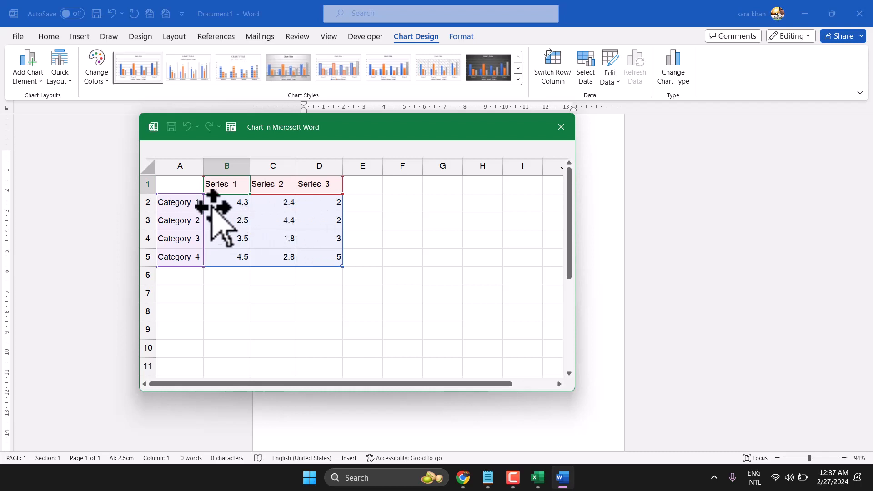
mouse_move(231, 226)
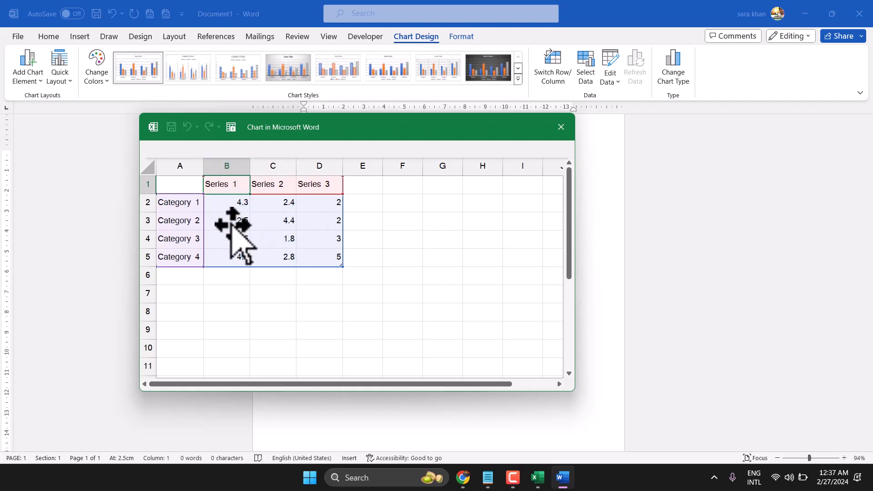
mouse_move(445, 145)
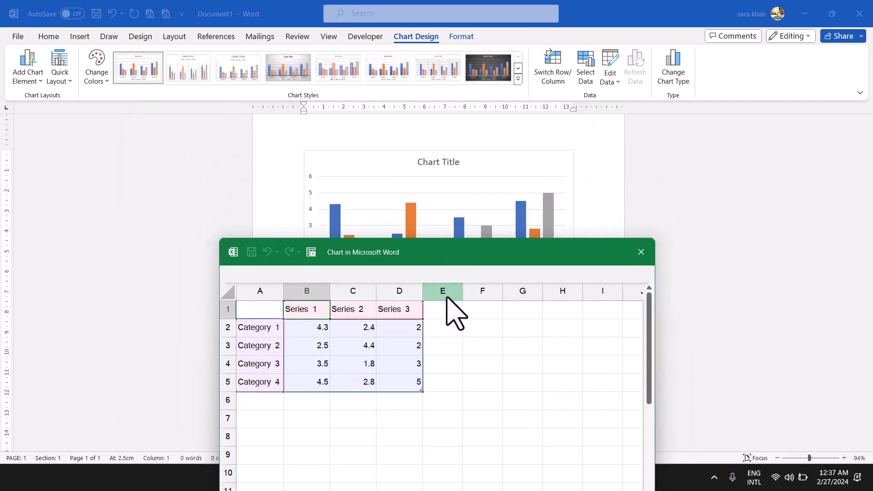
click(353, 345)
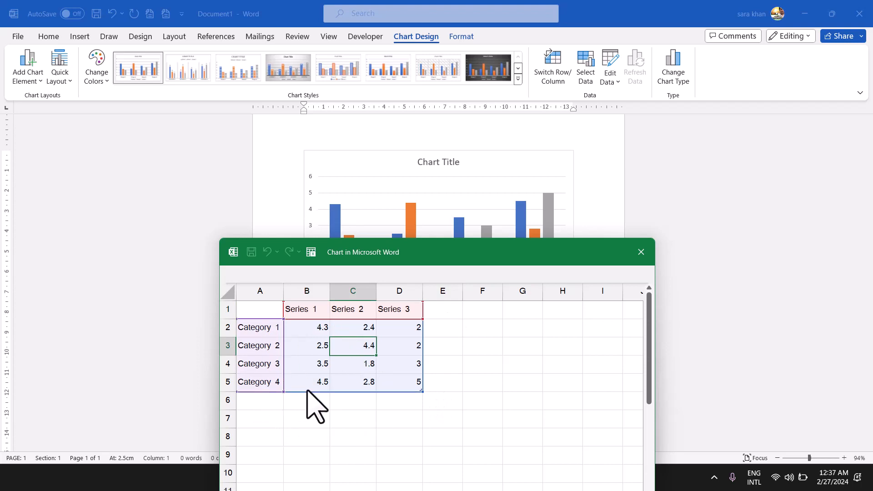
mouse_move(641, 252)
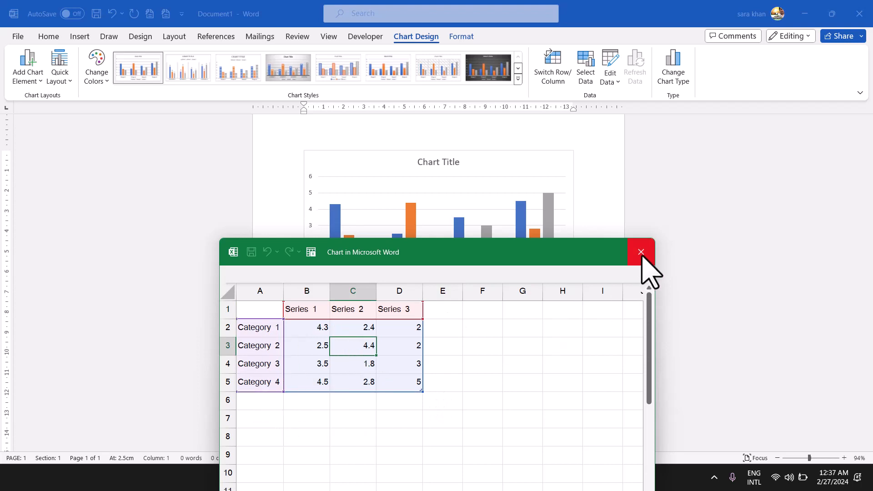
Step: Close the data sheet and apply the second Chart Styles gallery style
click(640, 252)
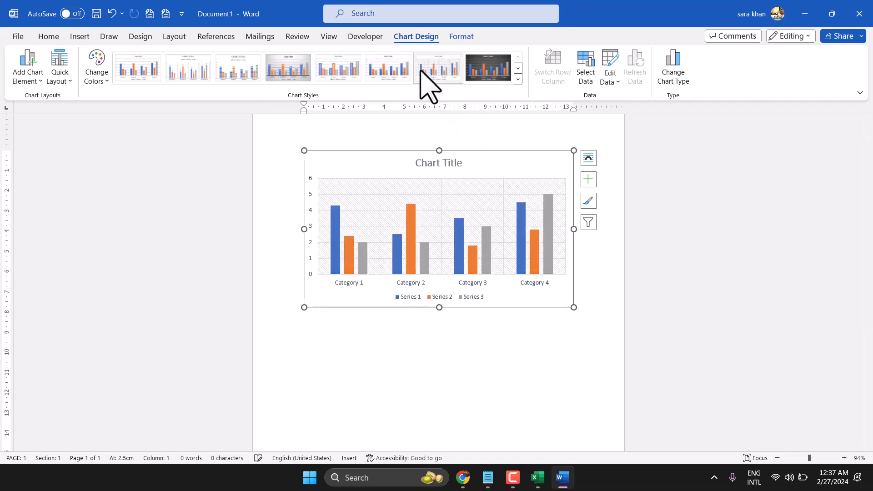
click(187, 68)
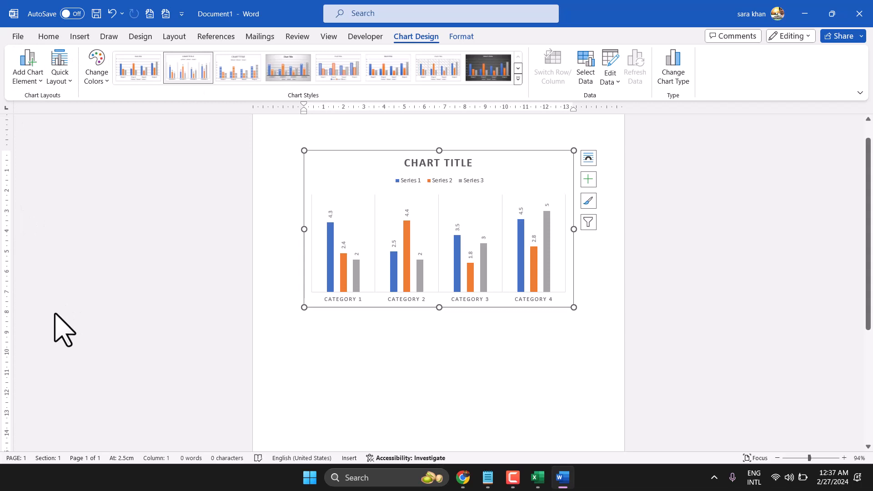
mouse_move(596, 129)
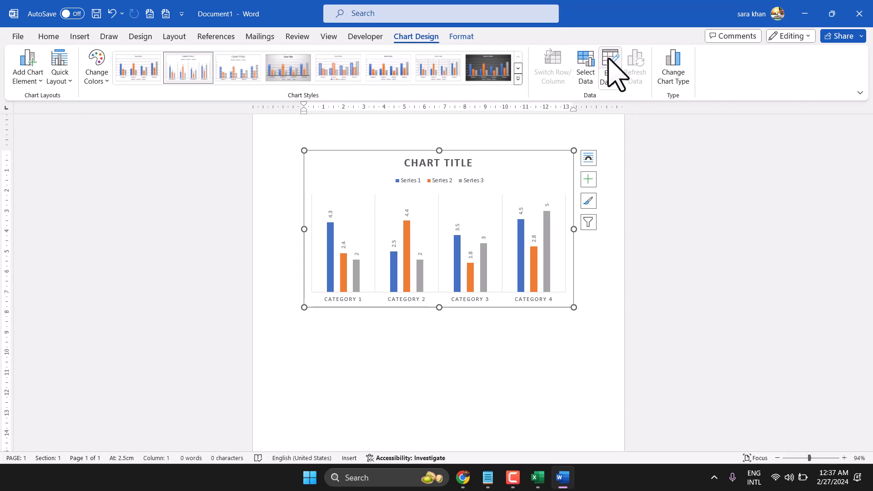
click(609, 67)
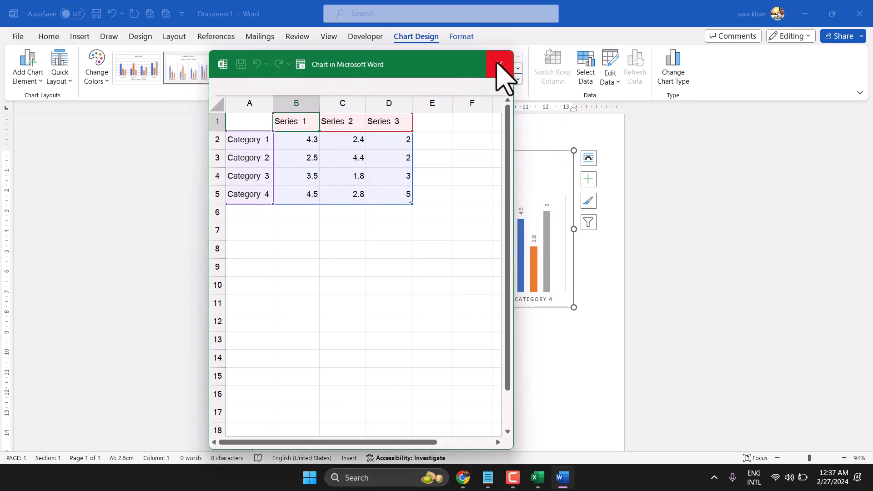
mouse_move(389, 142)
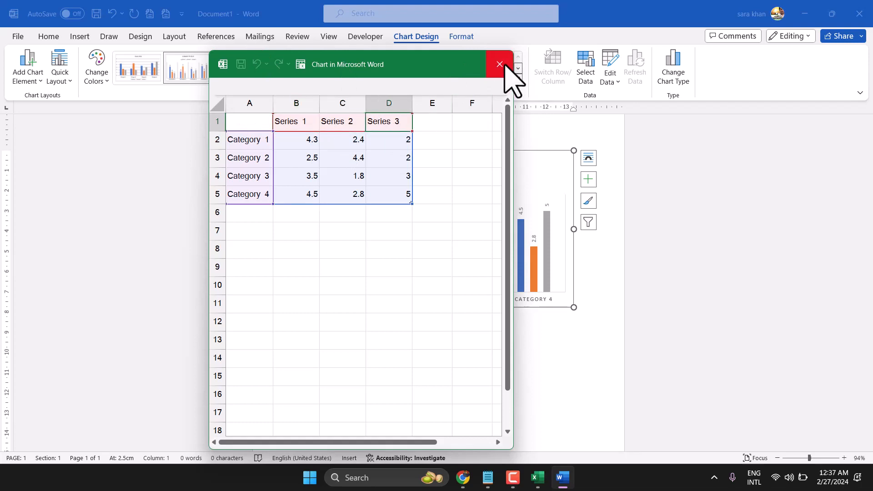
click(499, 64)
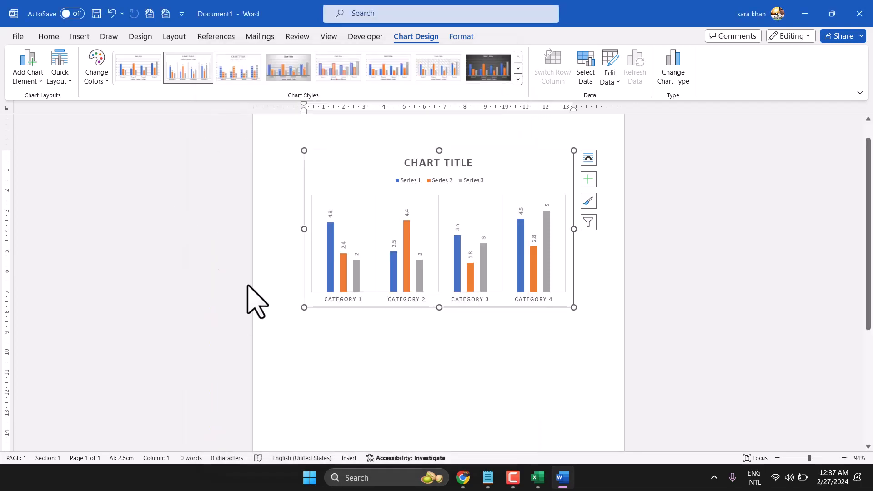
Step: Switch to a chart style with value labels above the bars
click(438, 67)
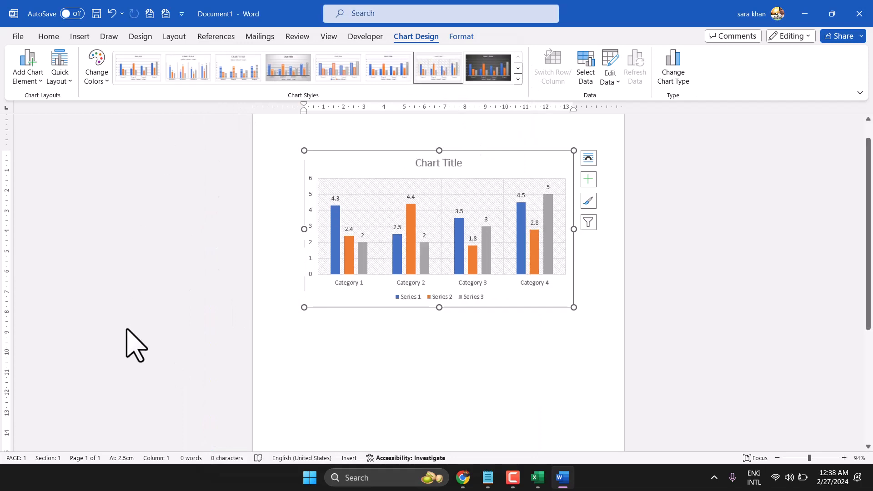
mouse_move(446, 183)
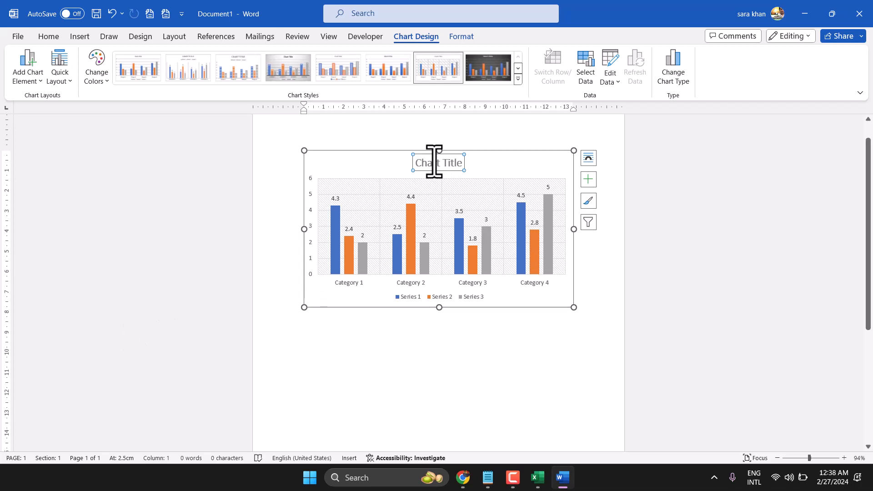
mouse_move(588, 179)
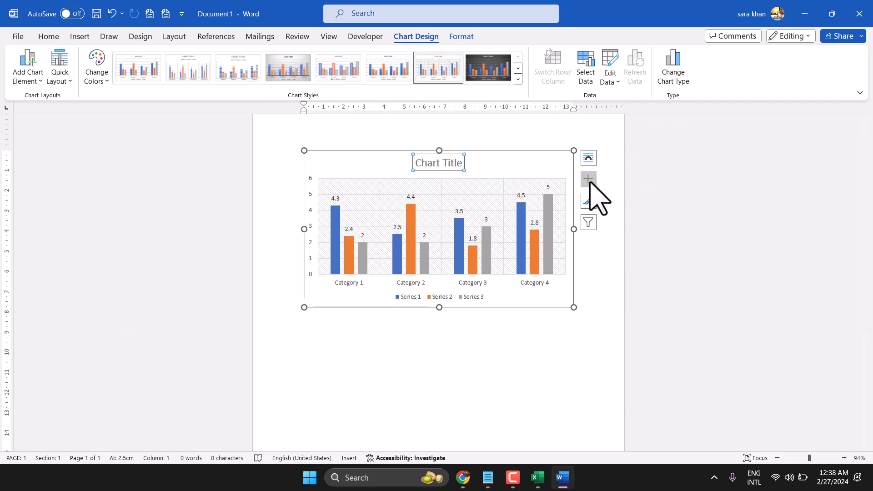
click(588, 179)
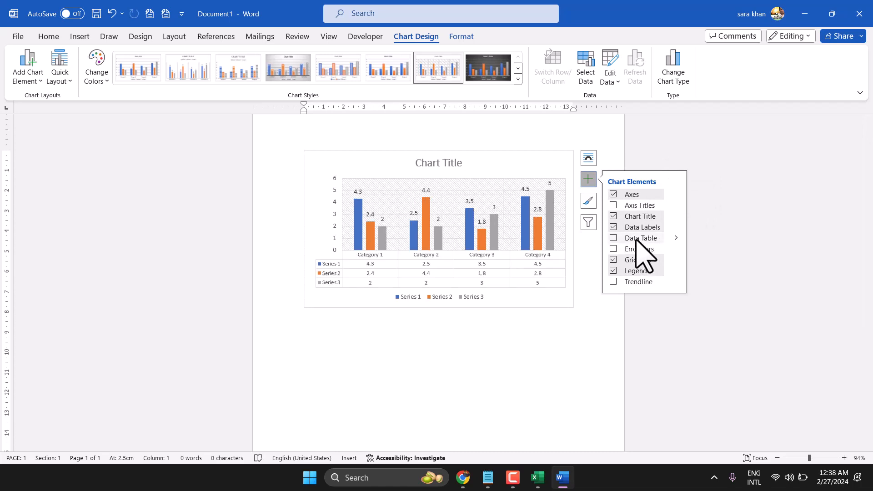
Step: Add a data table and error bars via Chart Elements, then start a trendline
click(613, 237)
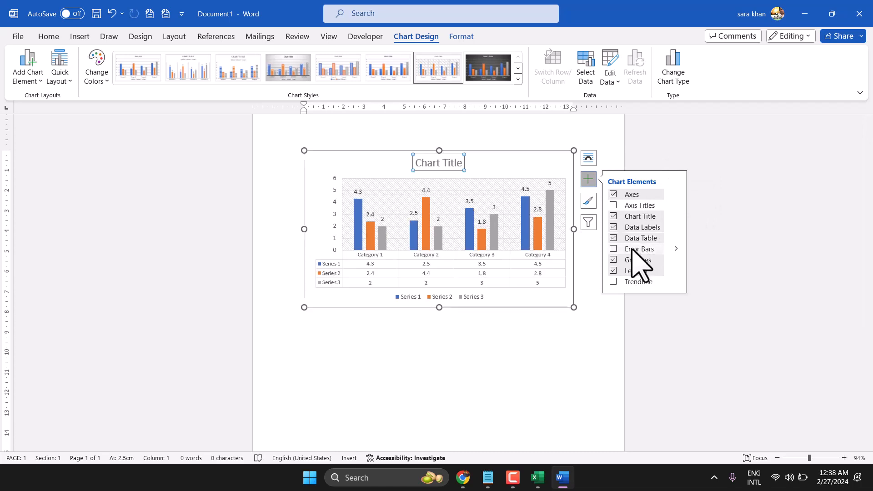
click(613, 205)
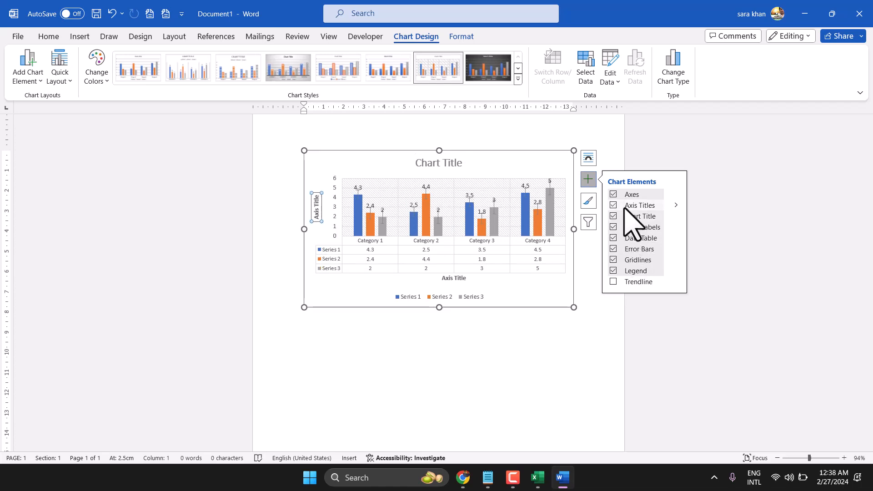
click(612, 281)
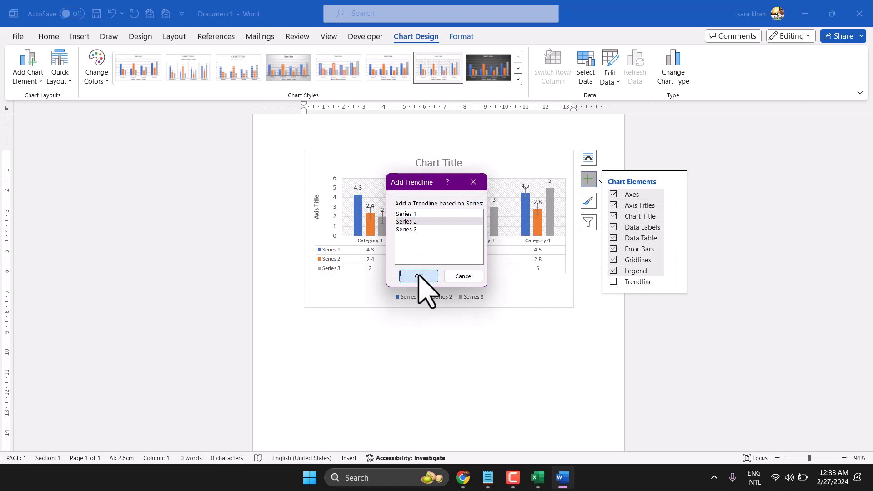
Step: Replace the Series 2 trendline with a linear trendline for Series 3
click(418, 275)
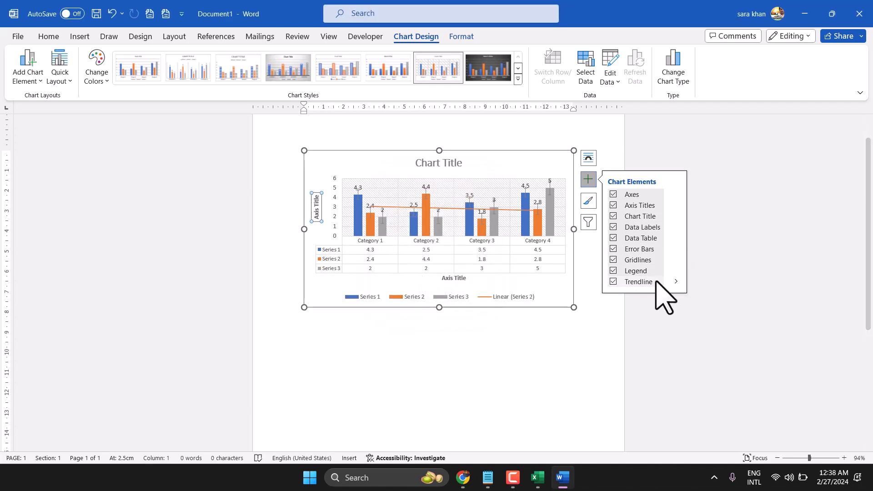
click(612, 282)
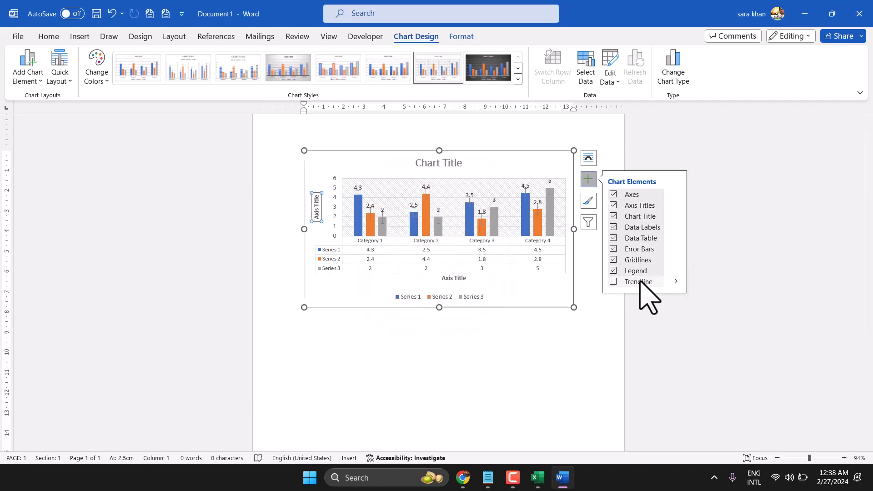
click(612, 280)
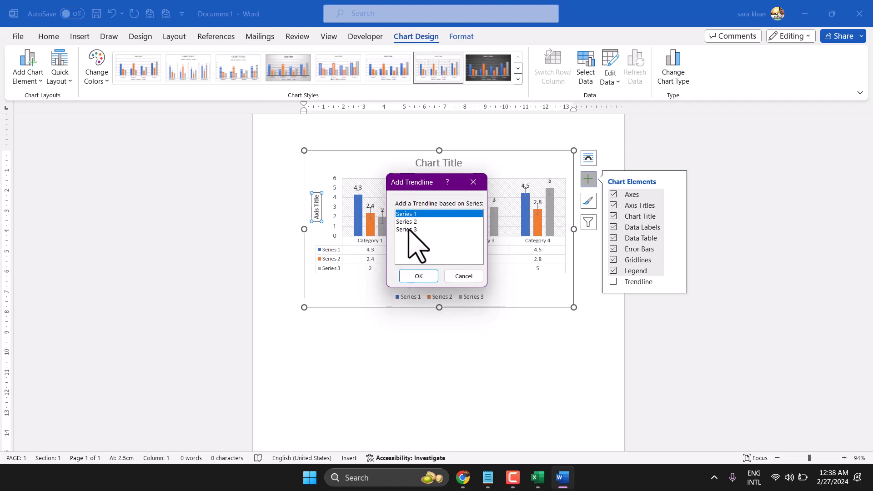
click(418, 276)
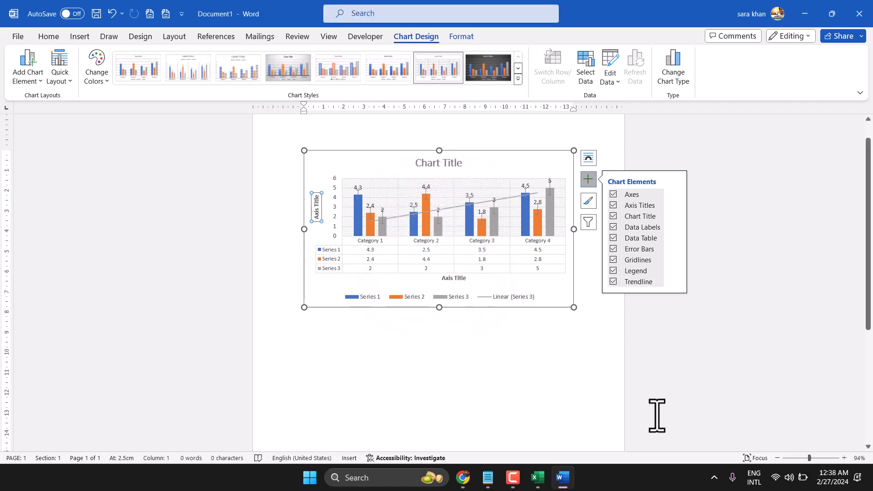
mouse_move(673, 365)
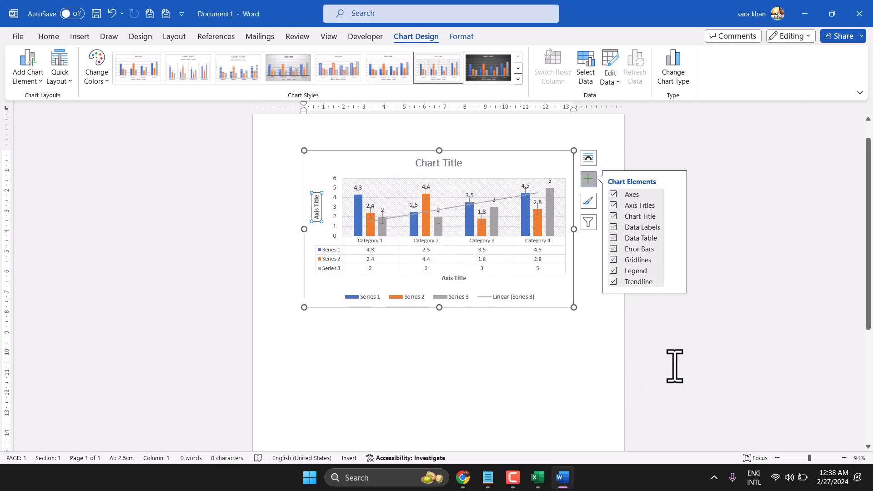